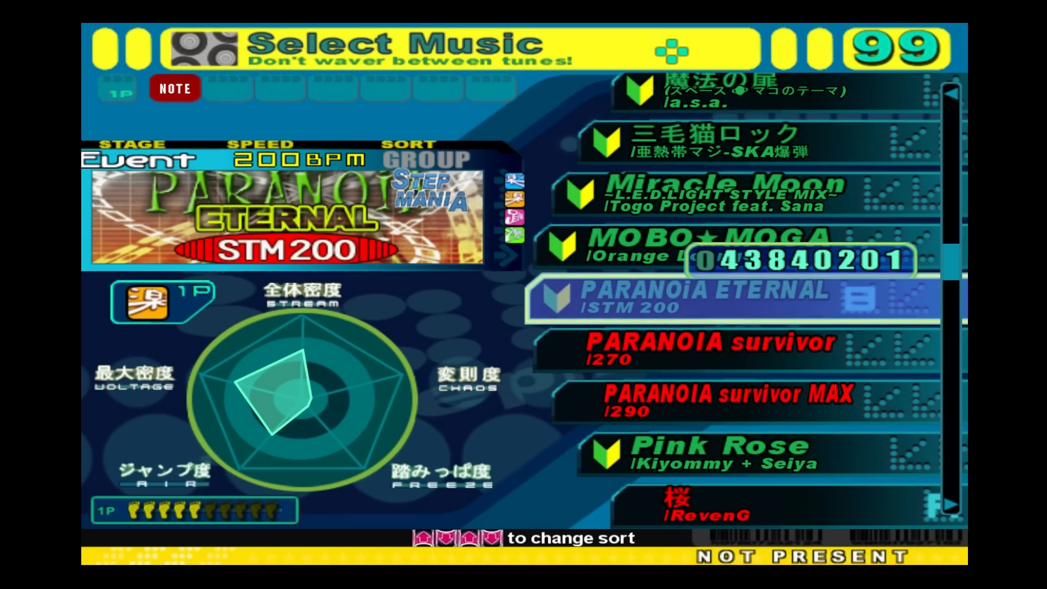
pyautogui.scroll(-3)
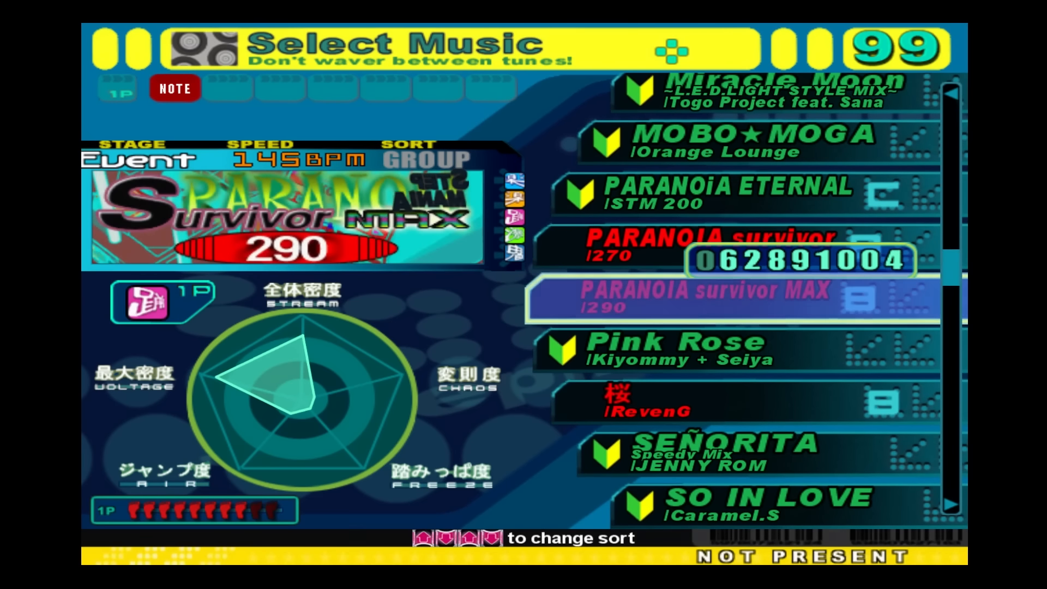